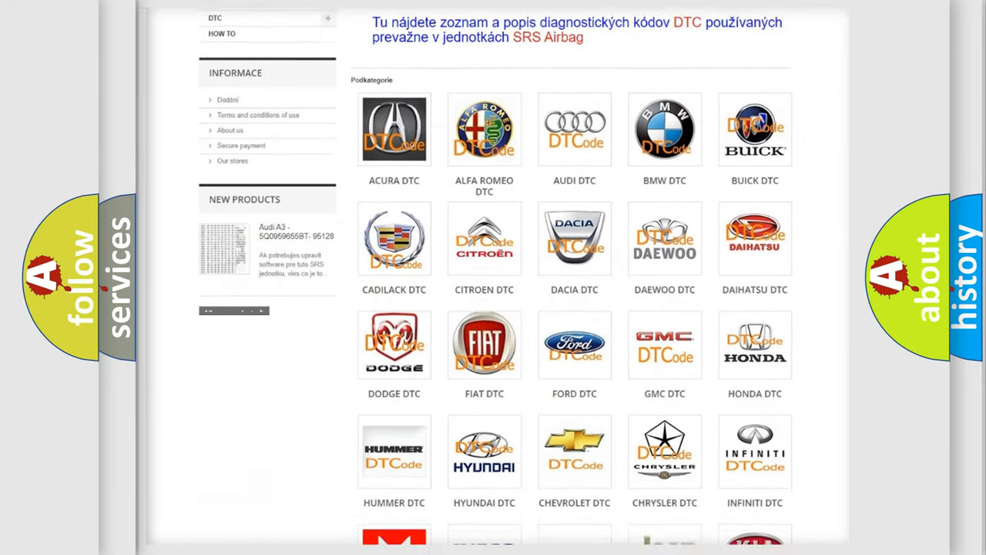
scroll("down", 3)
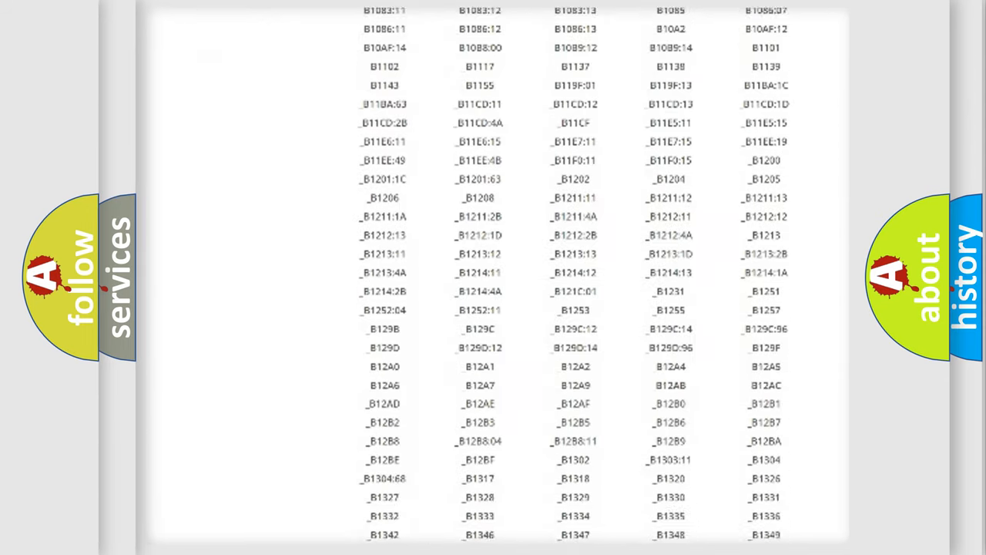
scroll("down", 3)
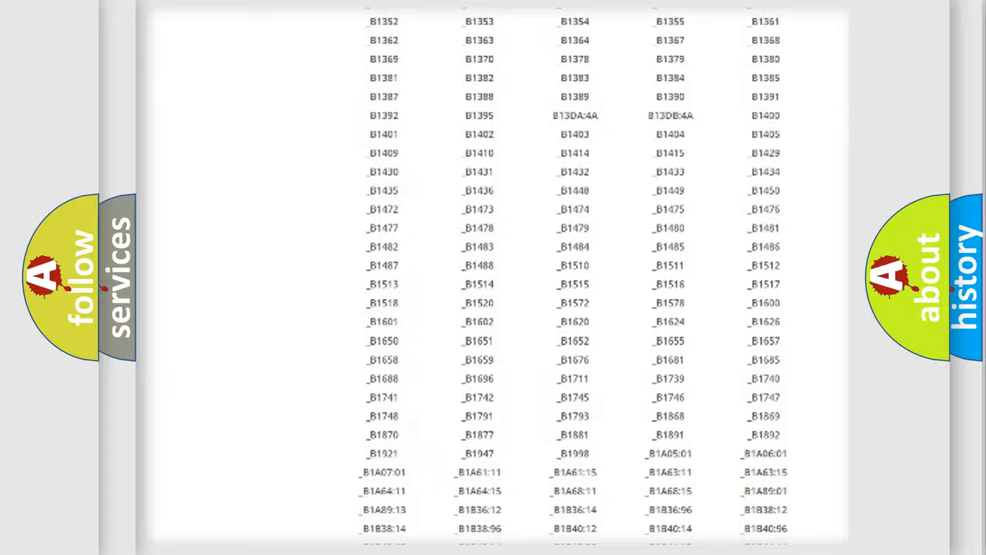